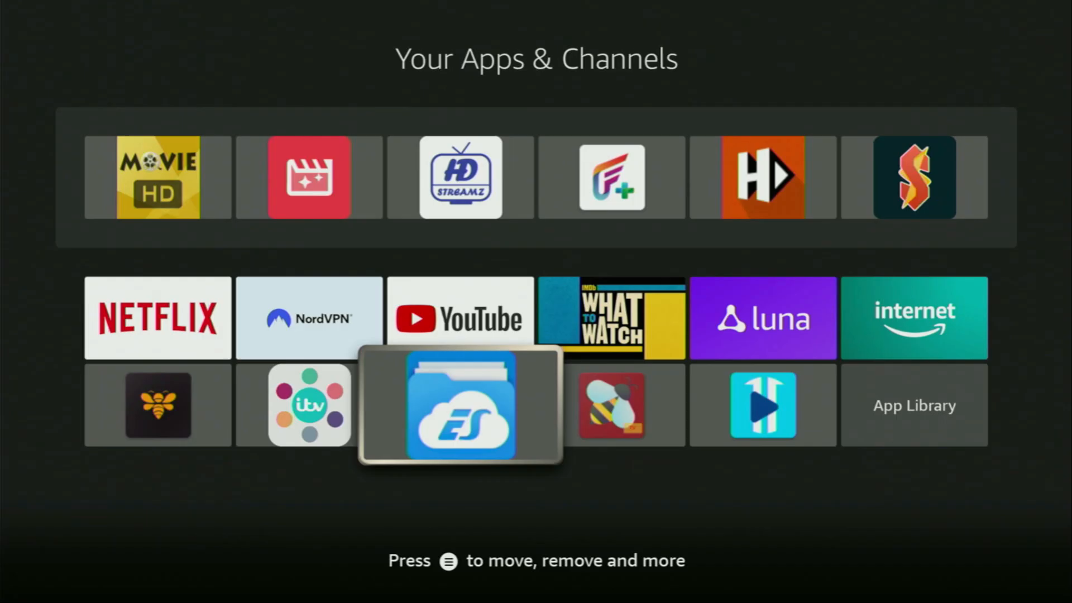
Step: Open ES File Explorer and scroll through the cleaner's 375 MB of obsolete APKs and suggested apps
left_click(461, 405)
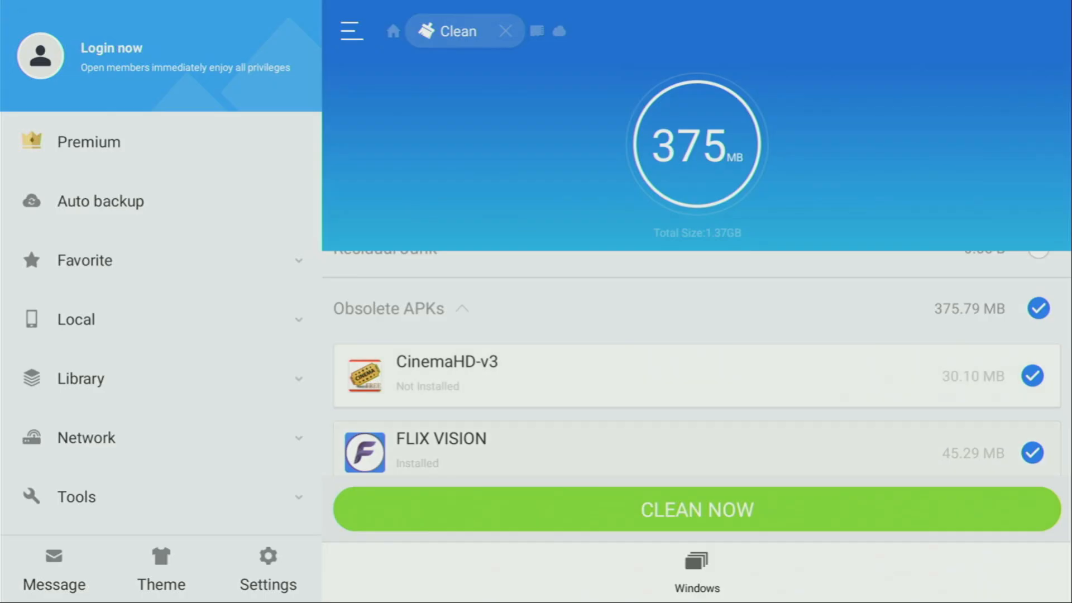
scroll("down", 3)
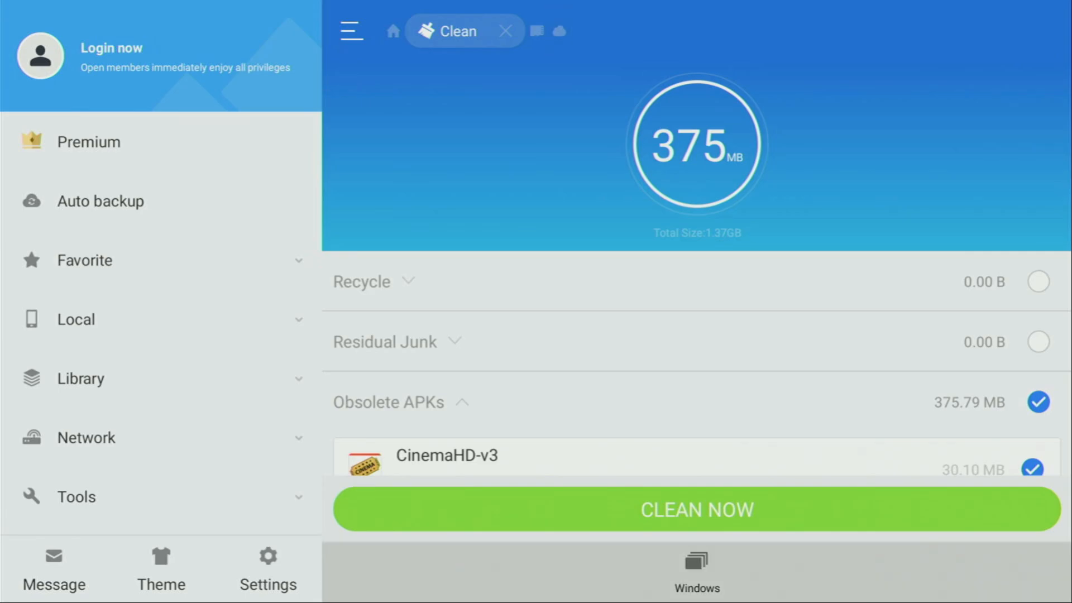
scroll("down", 3)
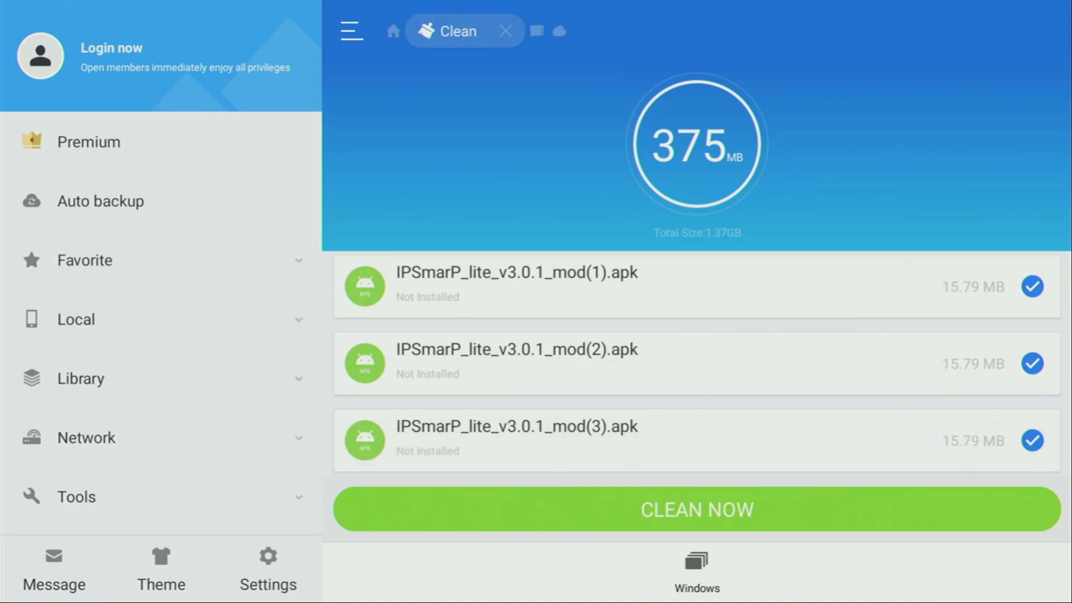
scroll("down", 3)
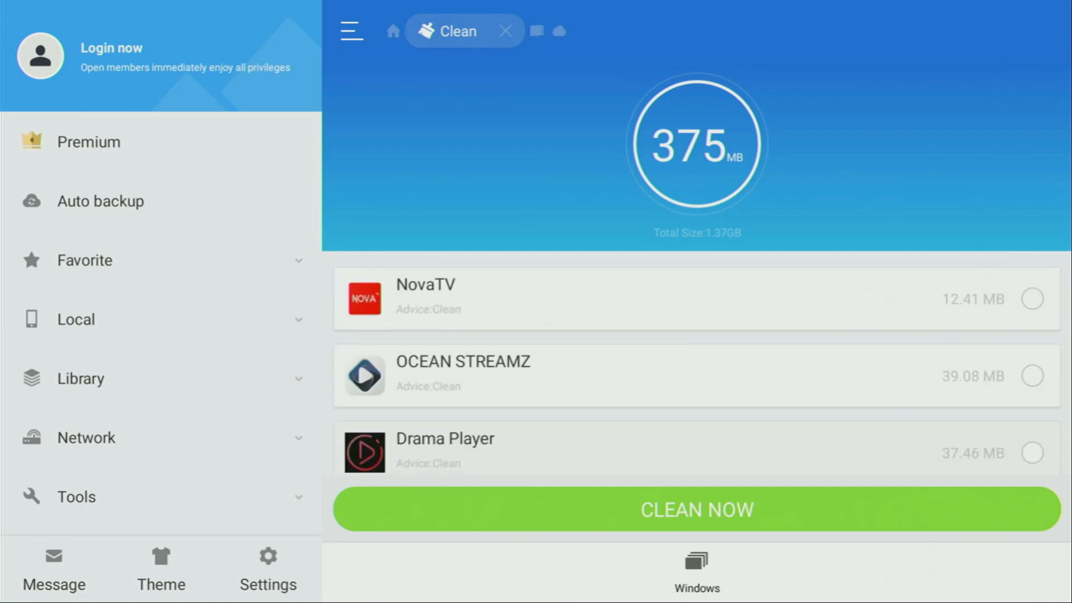
scroll("down", 3)
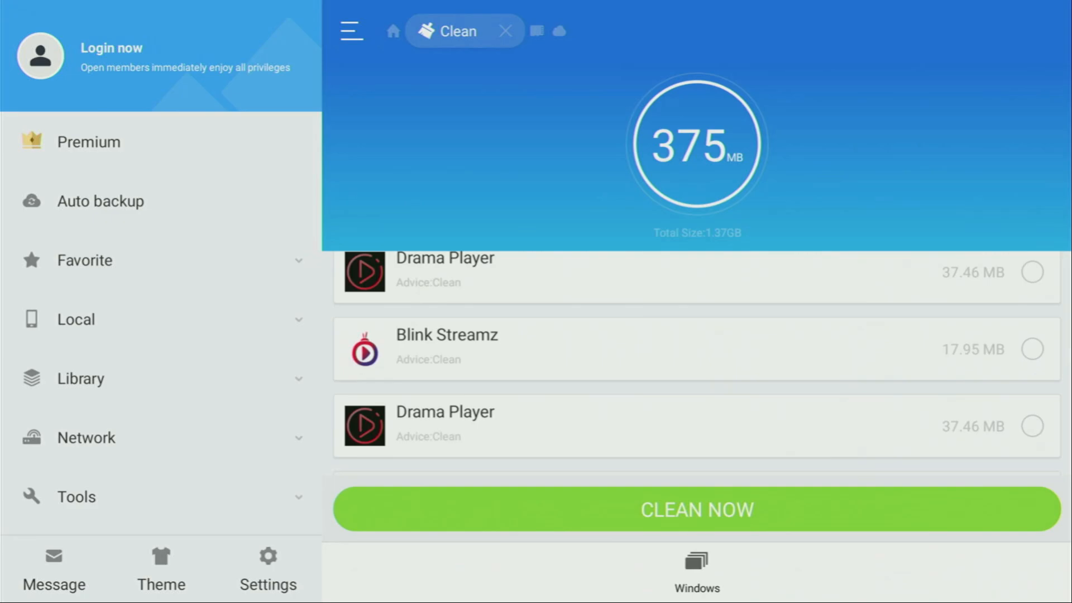
scroll("down", 3)
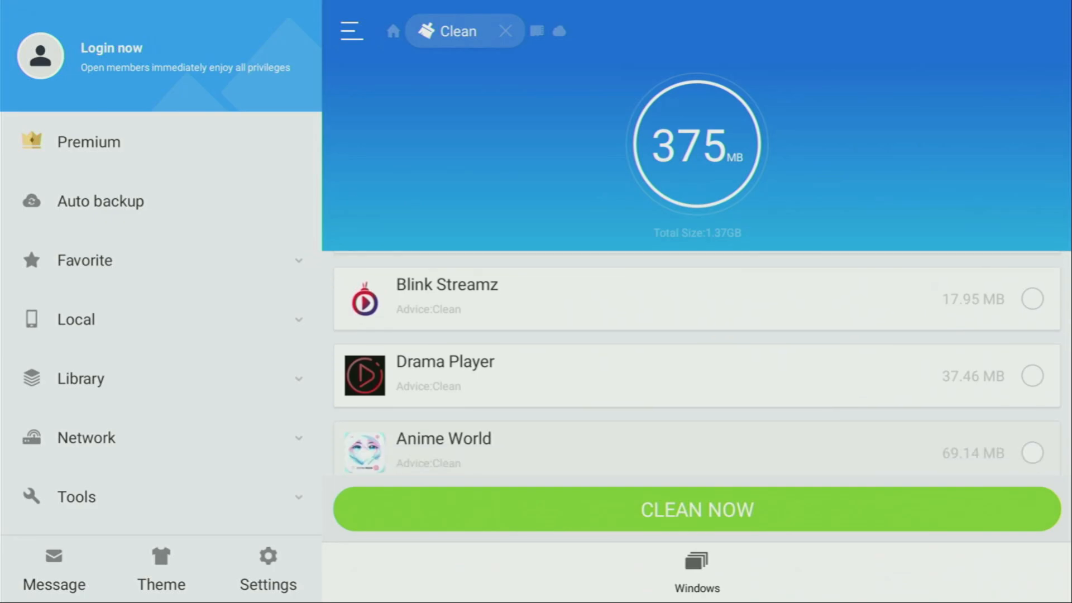
scroll("down", 3)
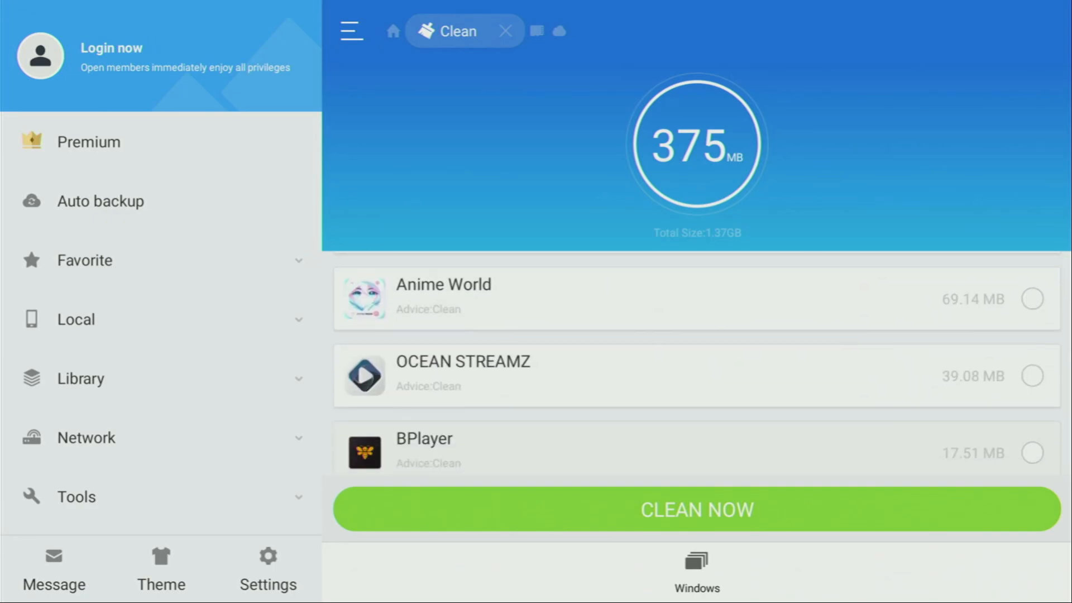
scroll("down", 3)
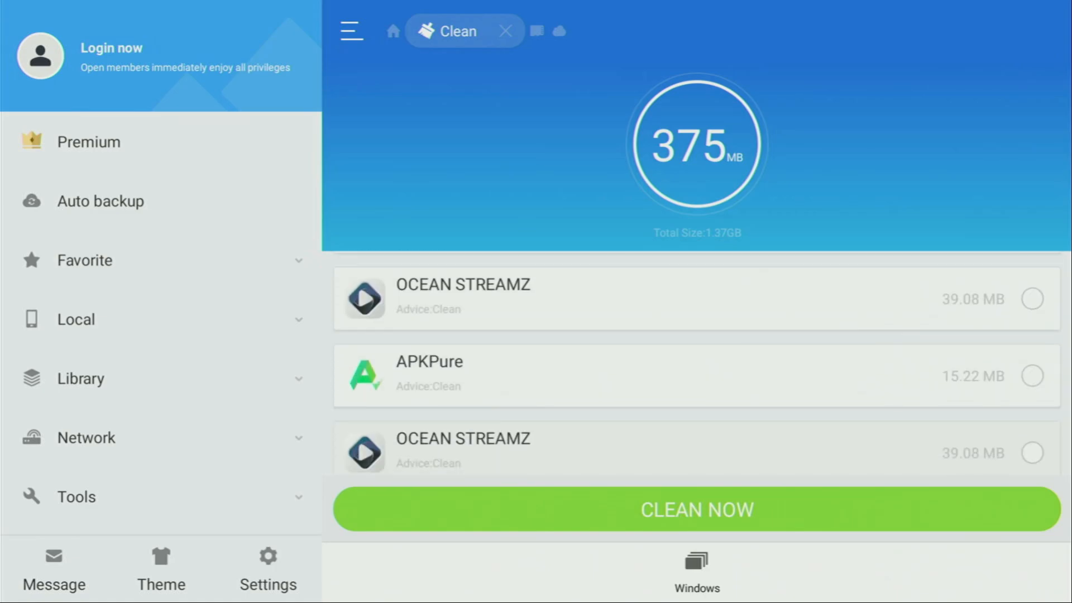
scroll("down", 3)
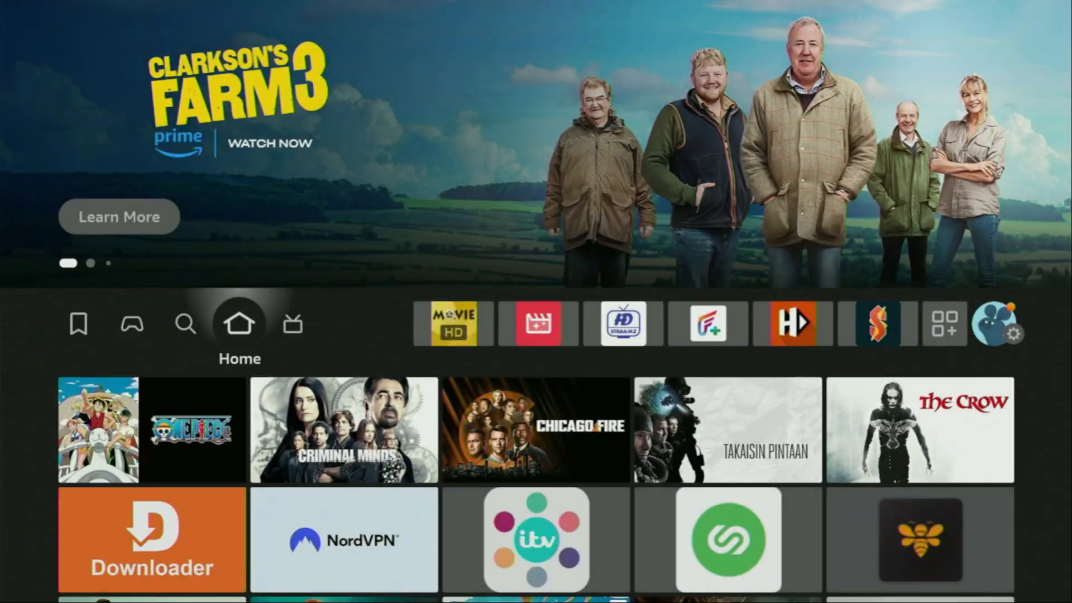
left_click(184, 324)
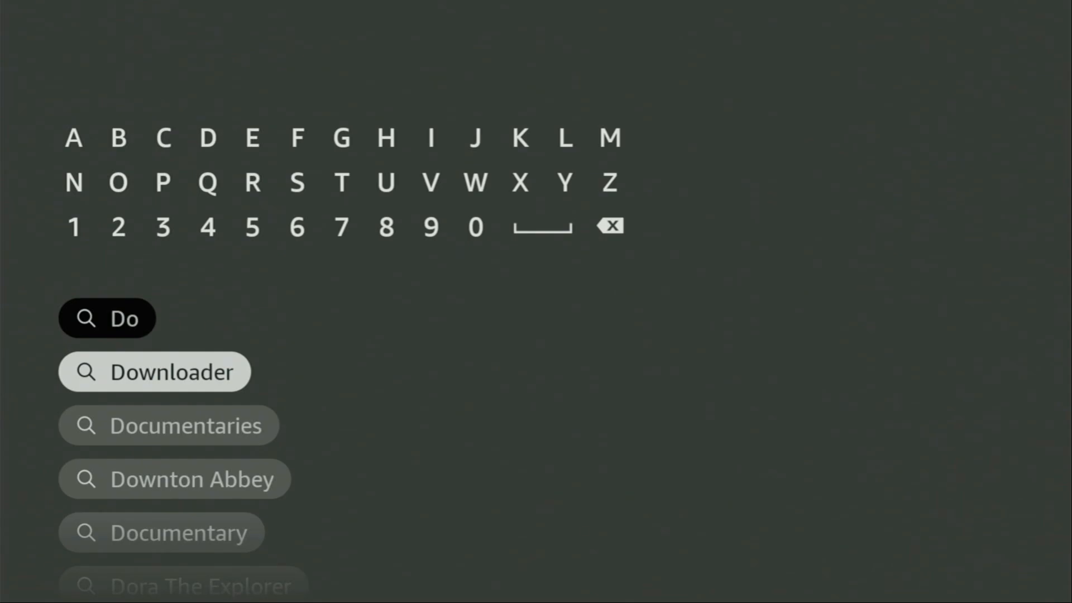
left_click(154, 372)
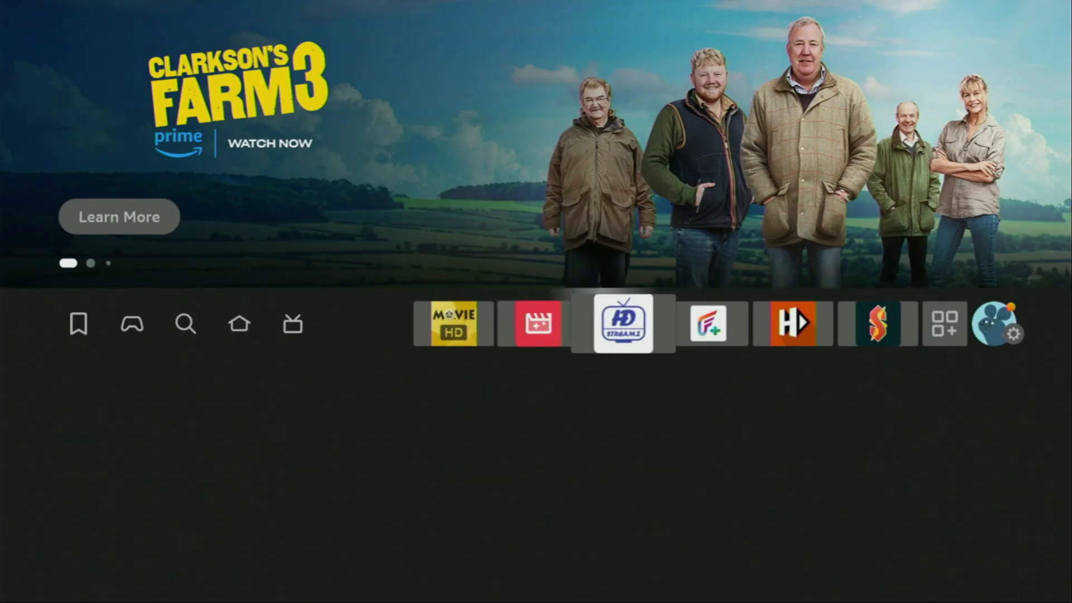
Step: Open Settings > My Fire TV and browse between Developer options and About
left_click(1000, 331)
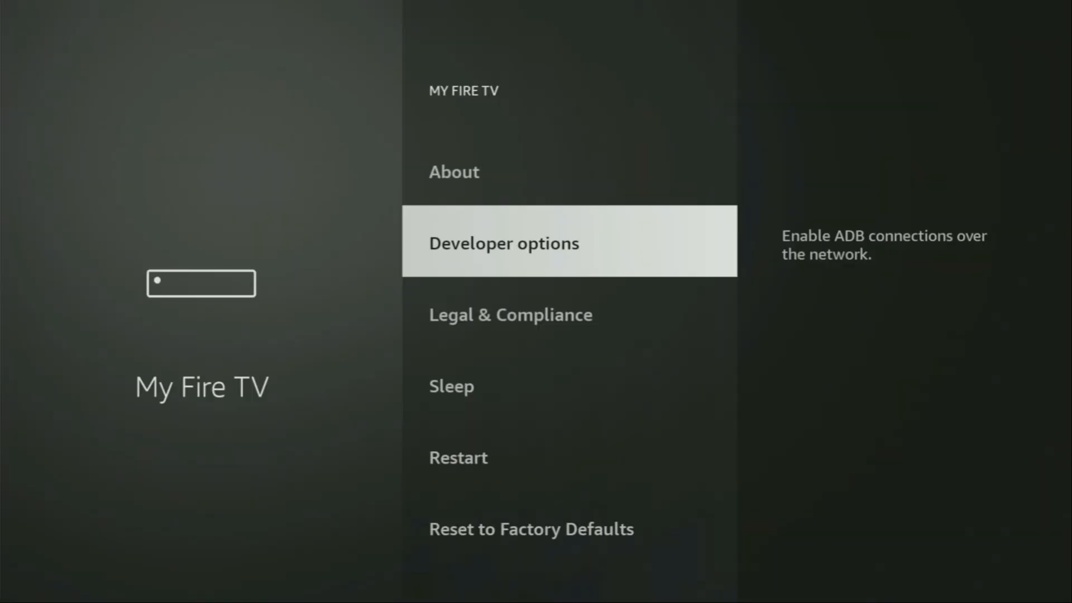
key("Up")
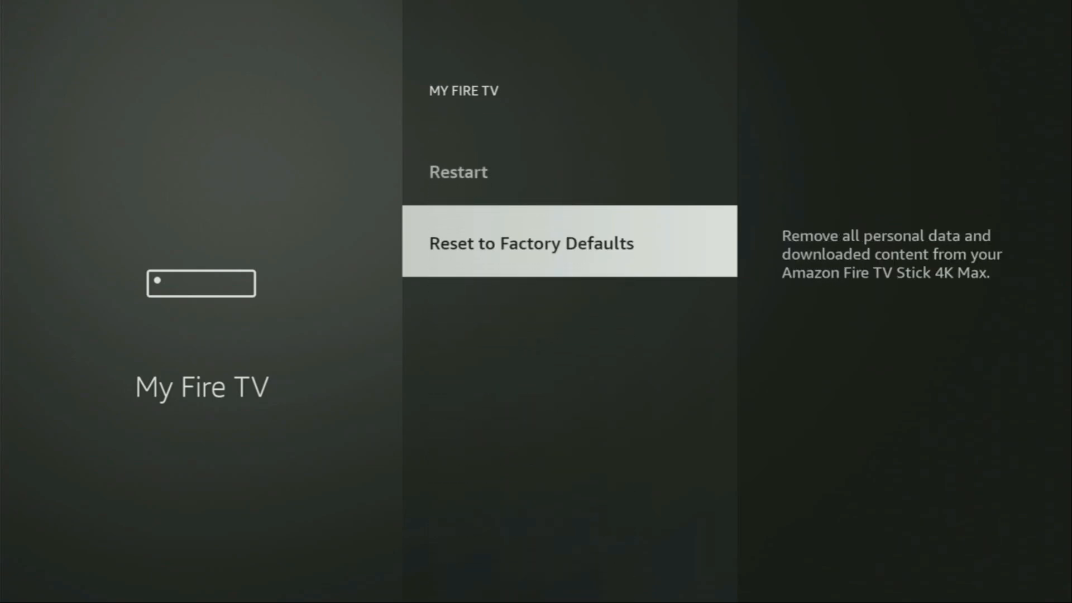
key("up")
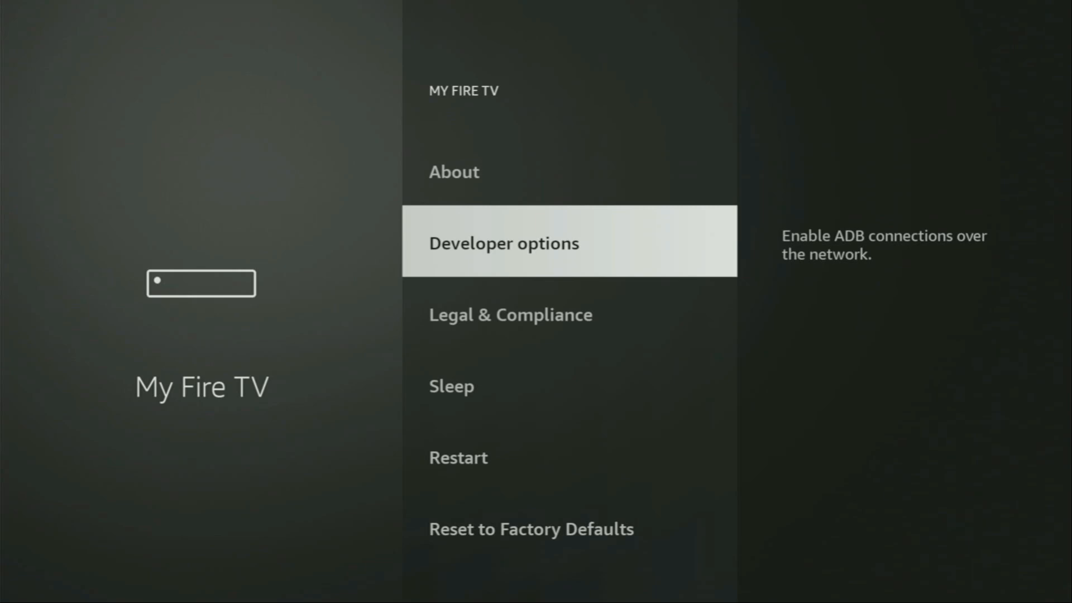
key("Up")
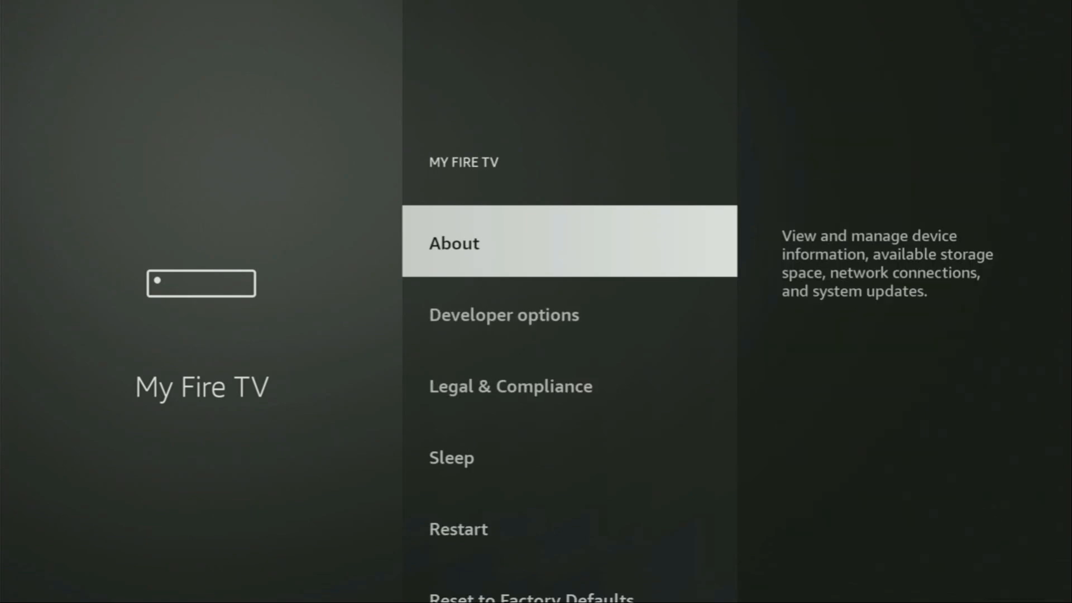
key("Down")
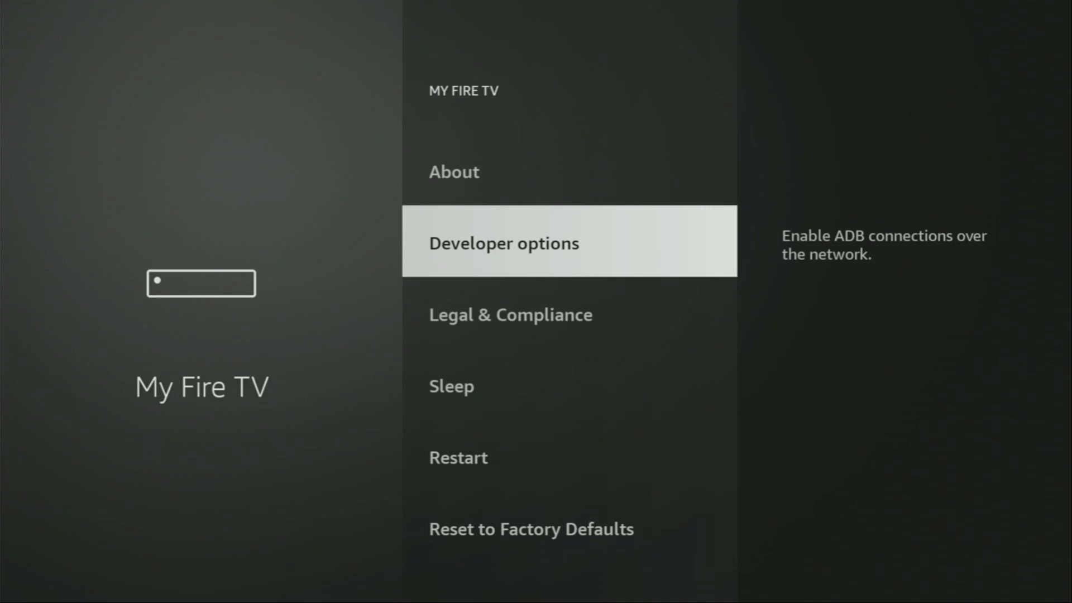
Step: Check which apps can install unknown apps, reposition Downloader in Your Apps, and launch NordVPN
left_click(504, 243)
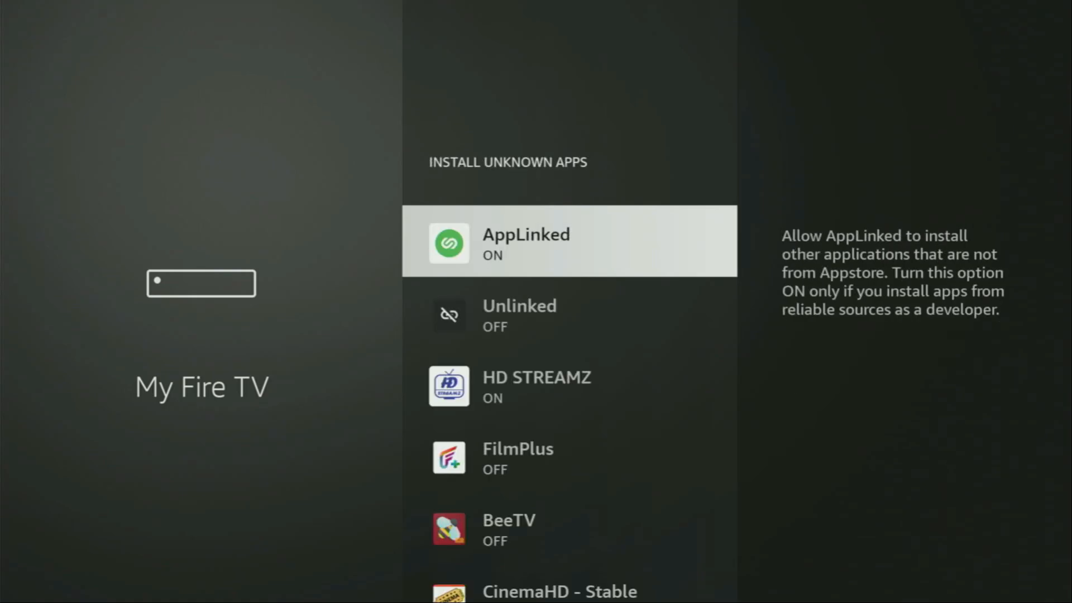
scroll("down", 3)
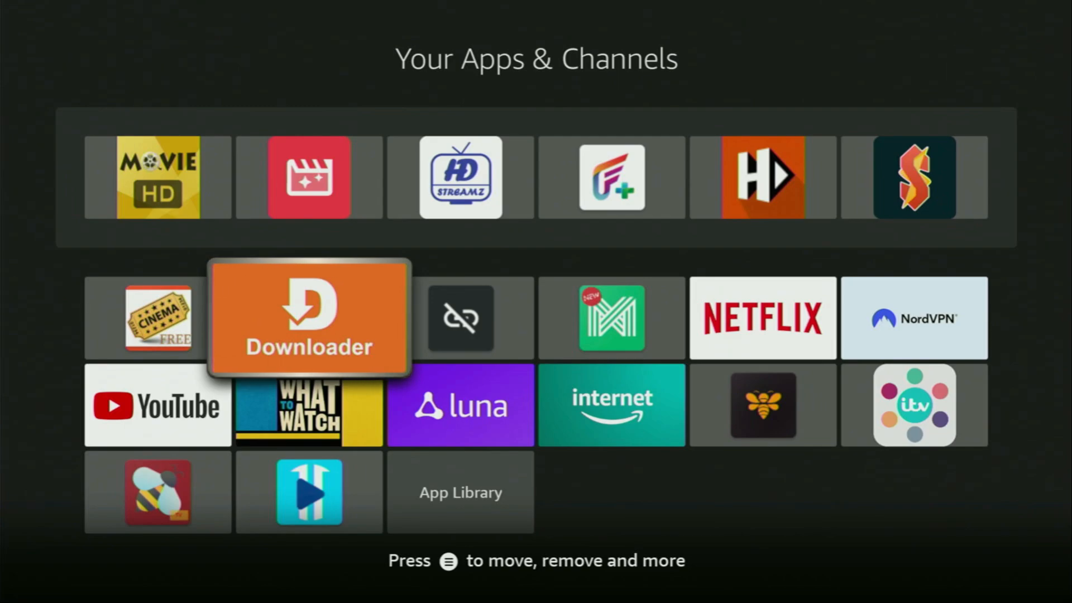
key("Right")
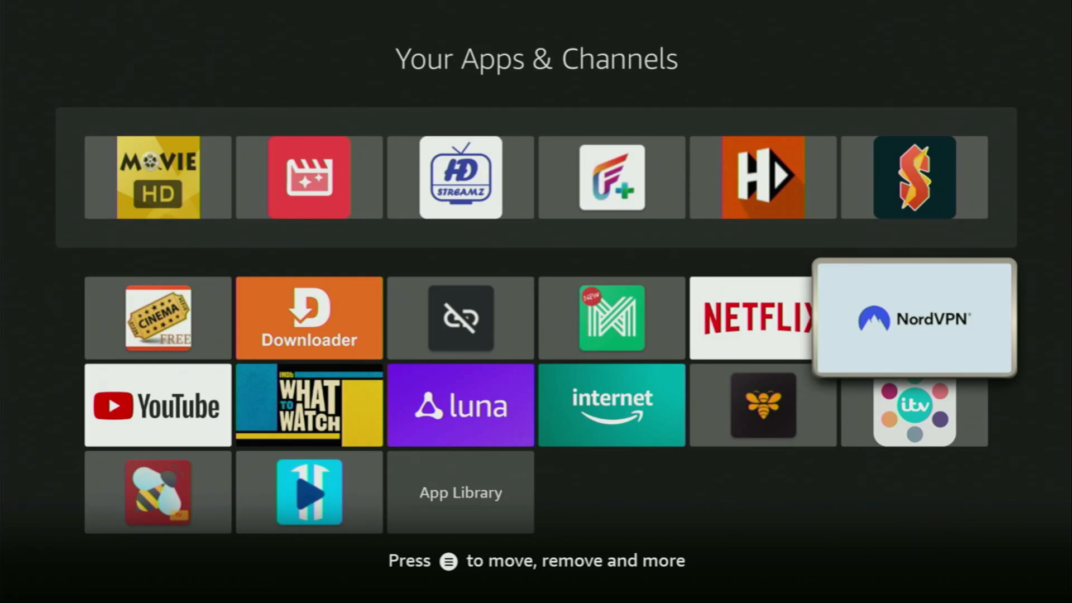
left_click(915, 318)
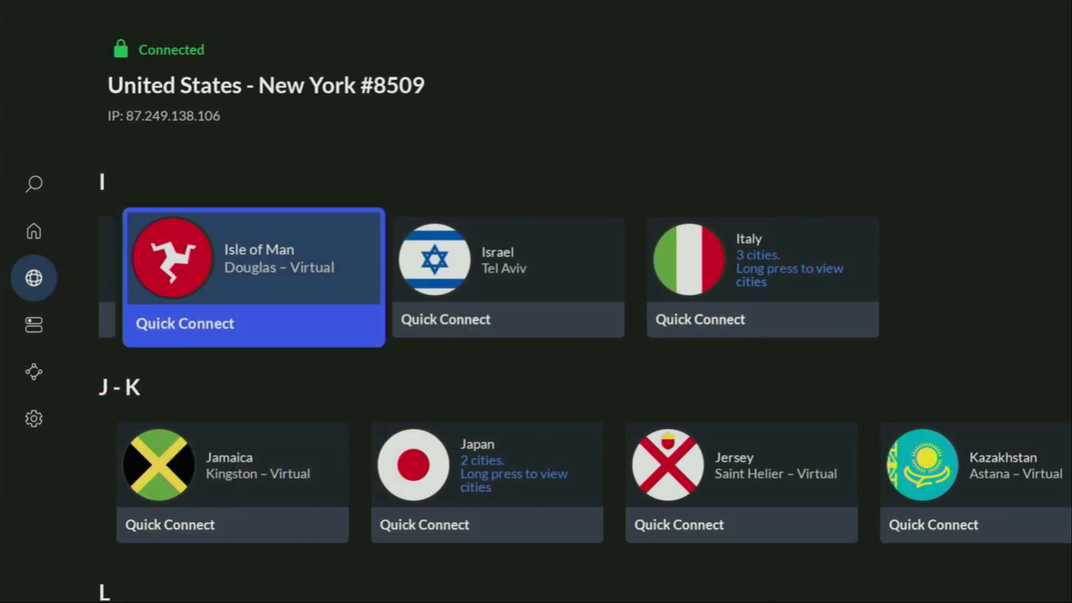
Step: Browse NordVPN's country list and switch the connection to the Italy – Milan #205 server
scroll("down", 3)
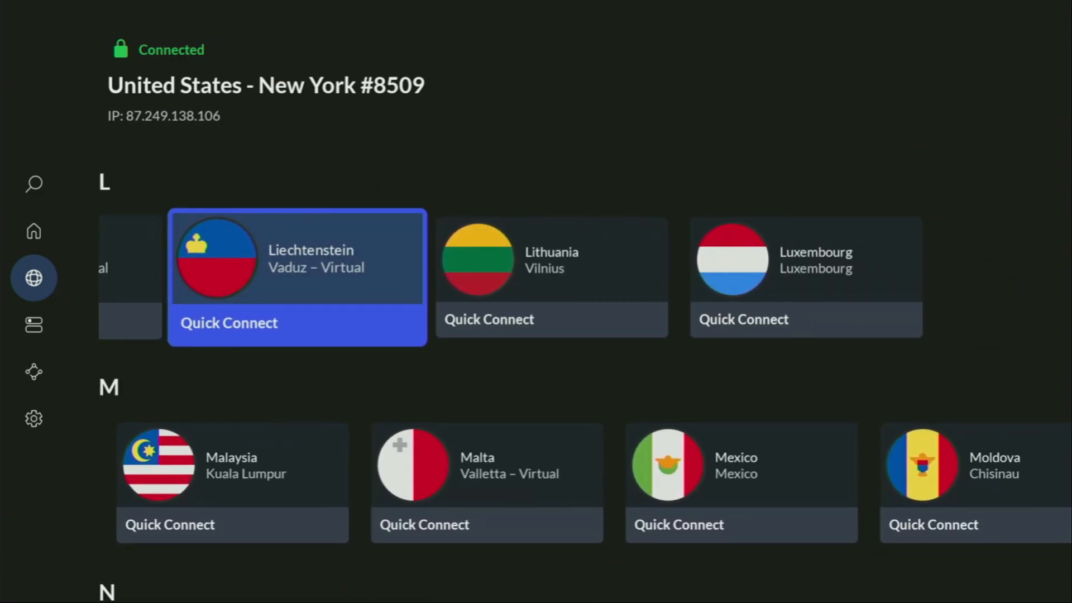
scroll("down", 3)
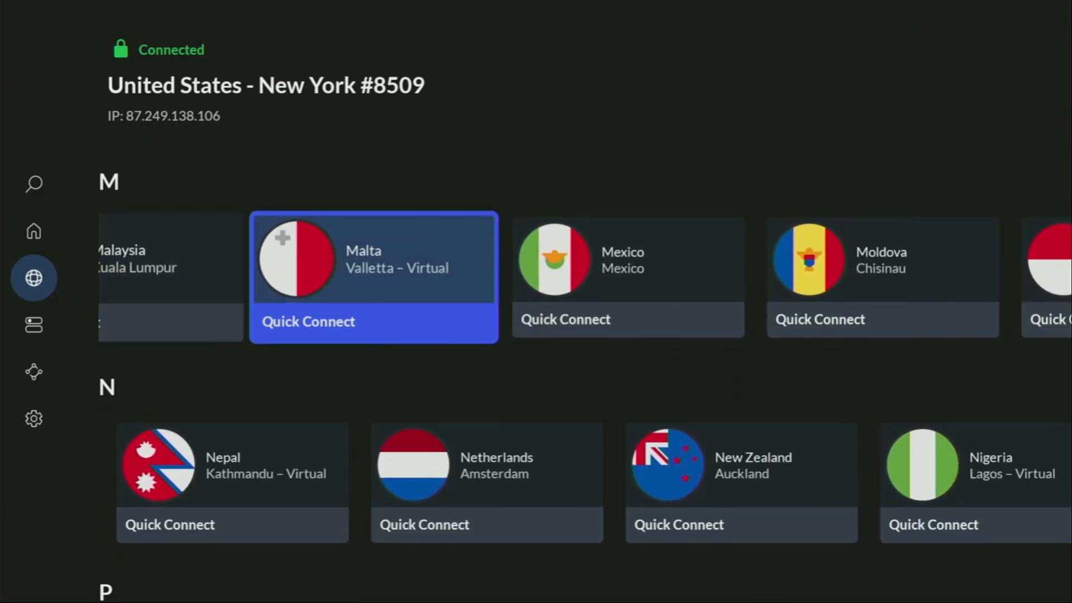
scroll("right", 3)
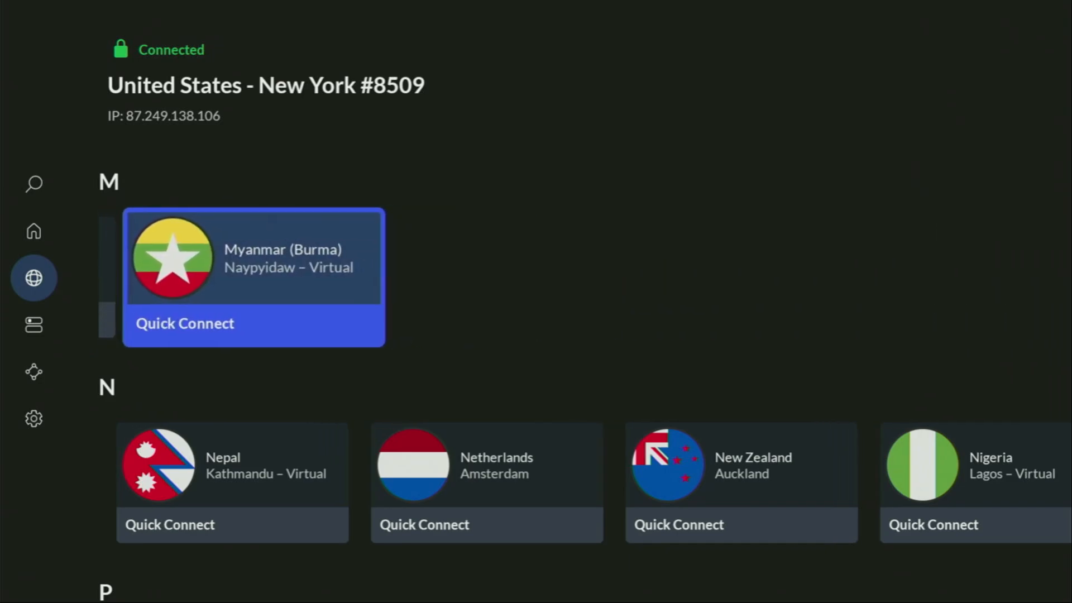
scroll("up", 3)
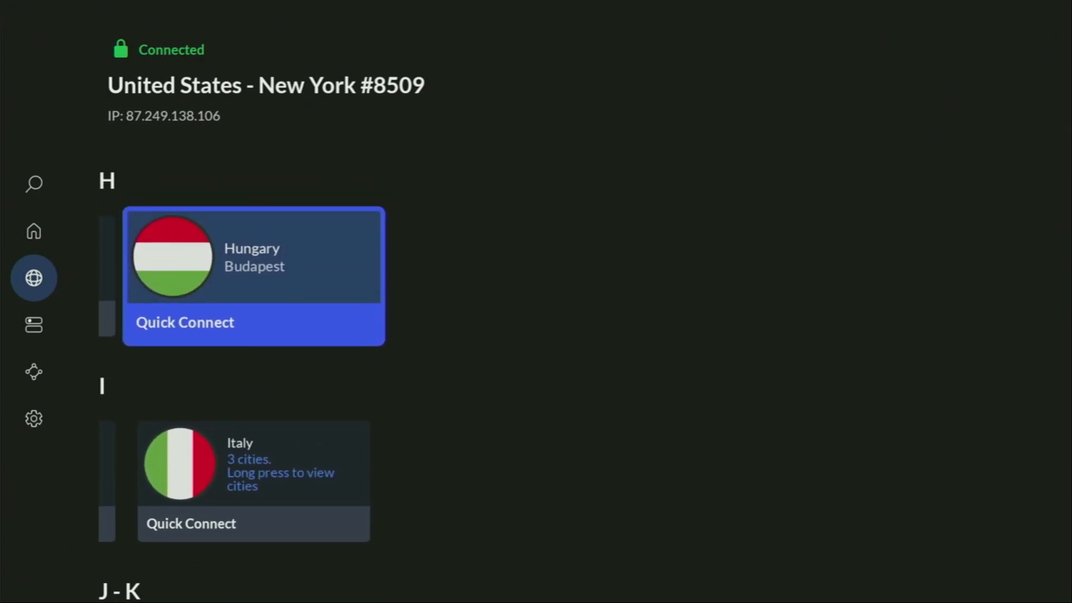
left_click(190, 524)
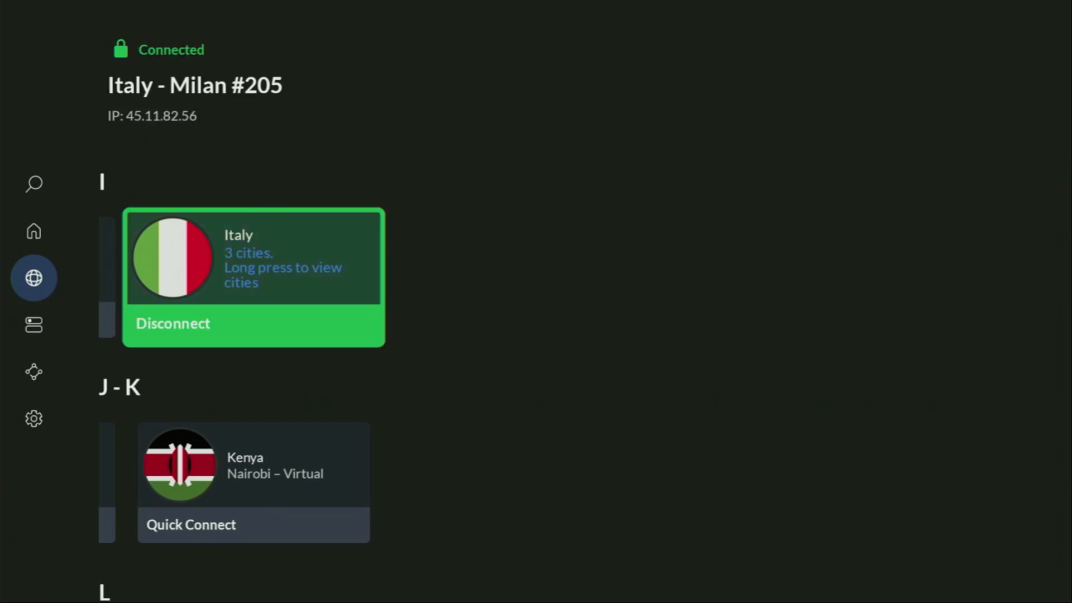
scroll("down", 3)
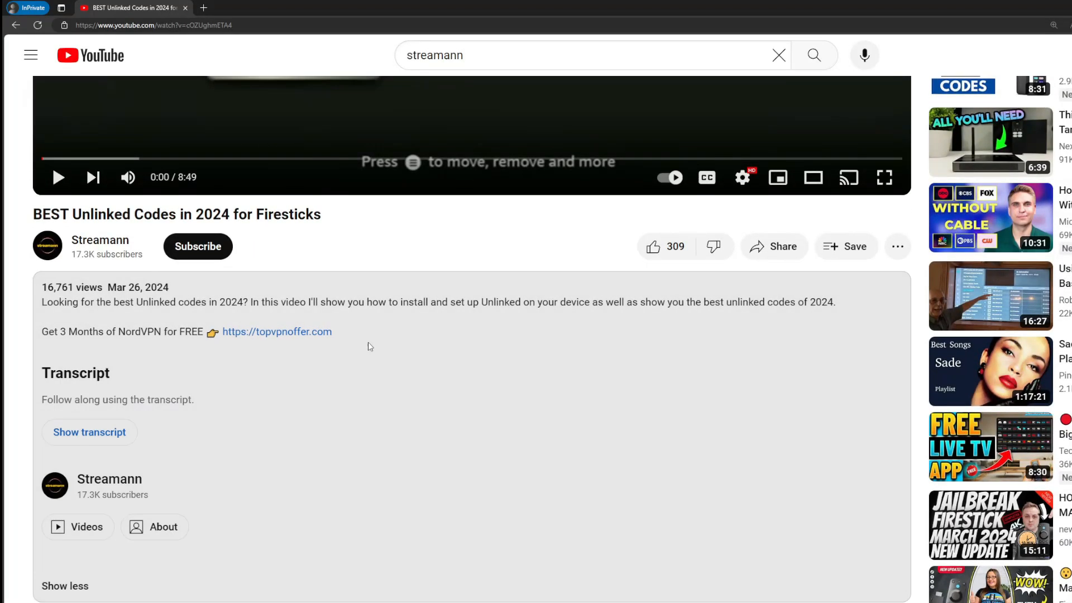
Step: Scroll below the YouTube description and highlight the pinned NordVPN offer link
scroll("down", 3)
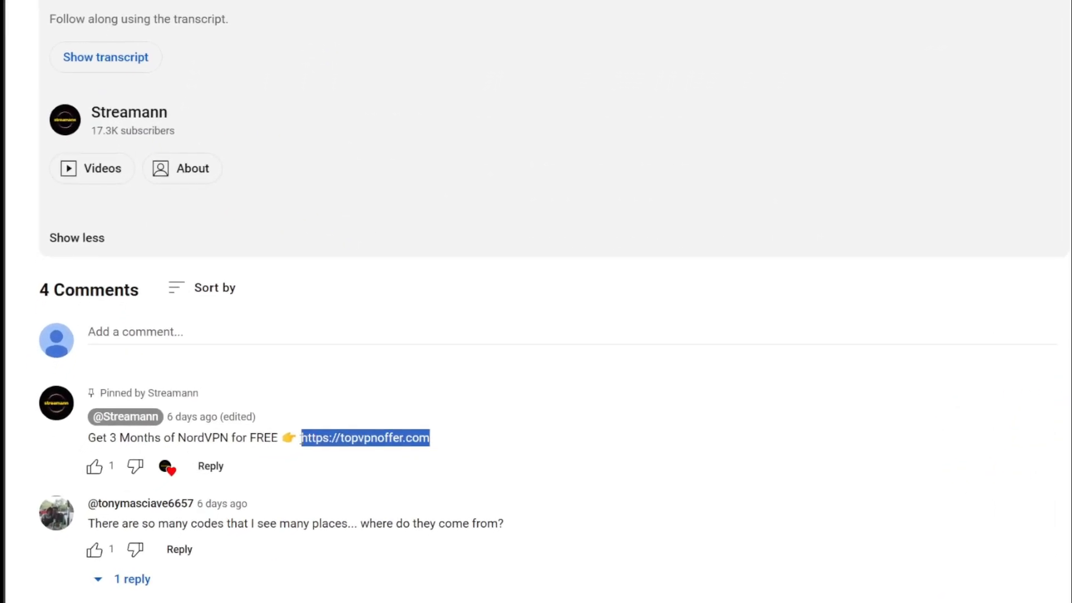
left_click(365, 438)
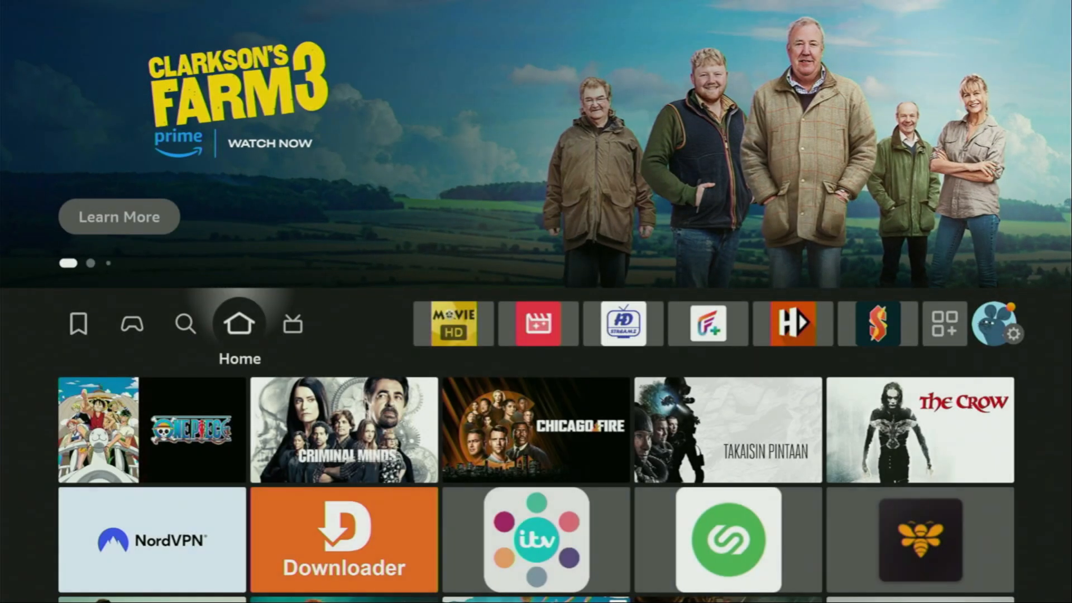
Step: Launch Downloader from Your Apps & Channels, enter short code 28907, and submit it
left_click(998, 330)
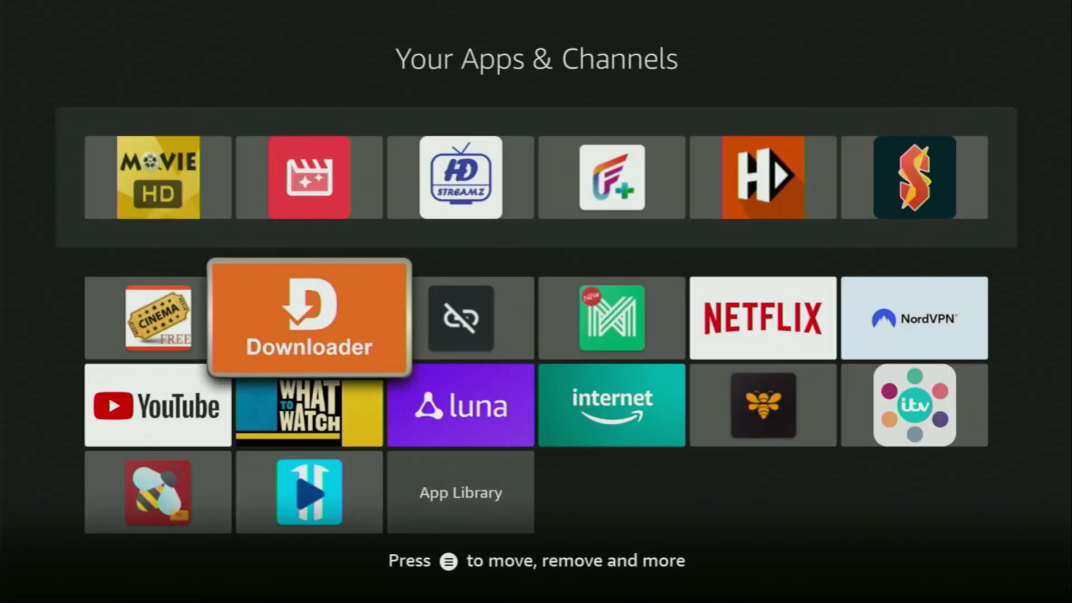
left_click(309, 319)
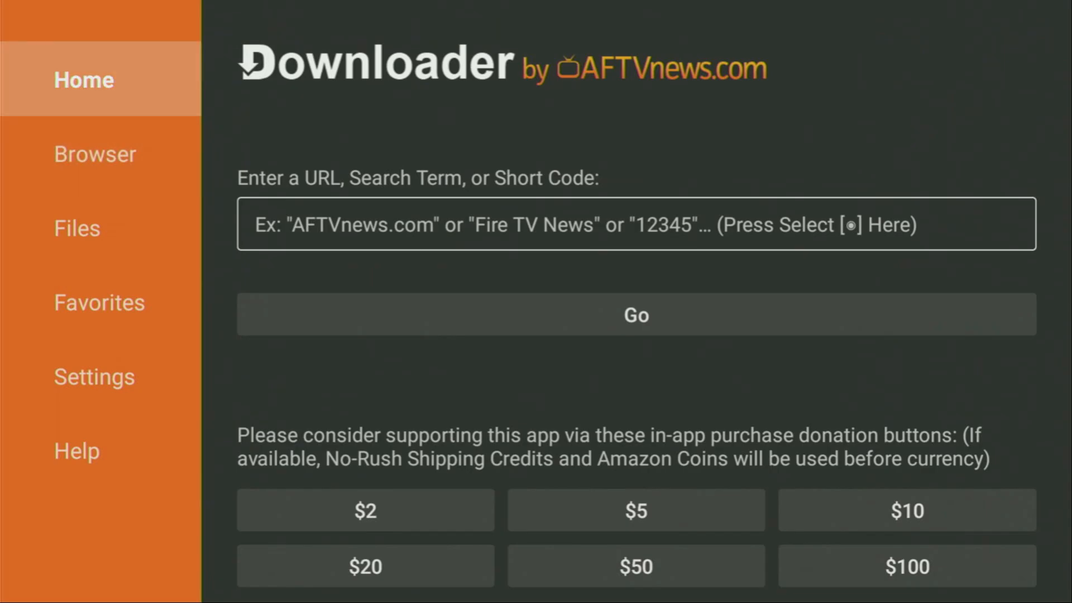
left_click(635, 224)
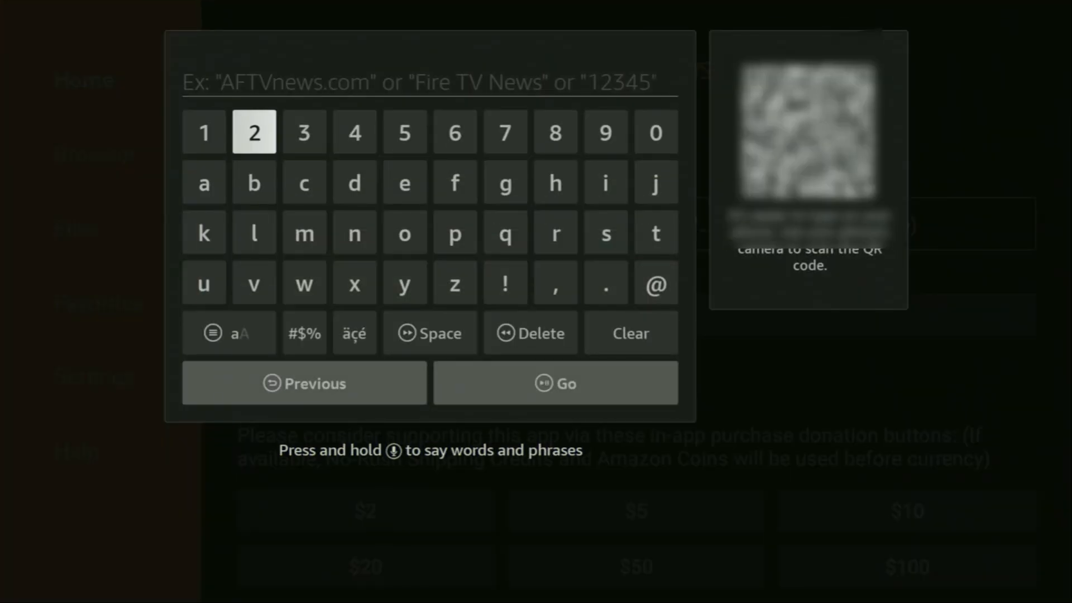
left_click(254, 131)
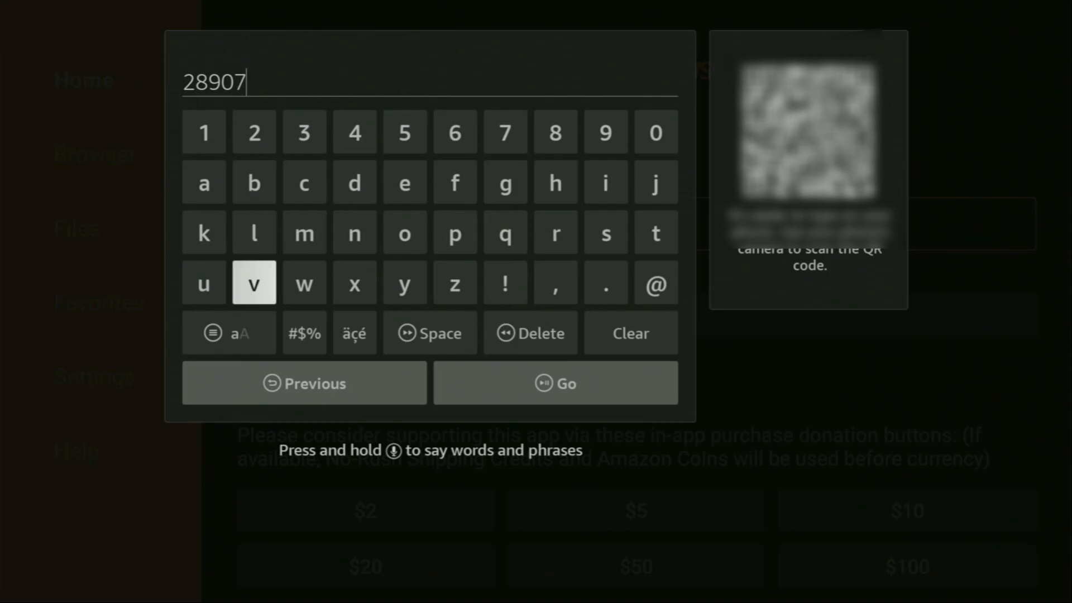
left_click(556, 383)
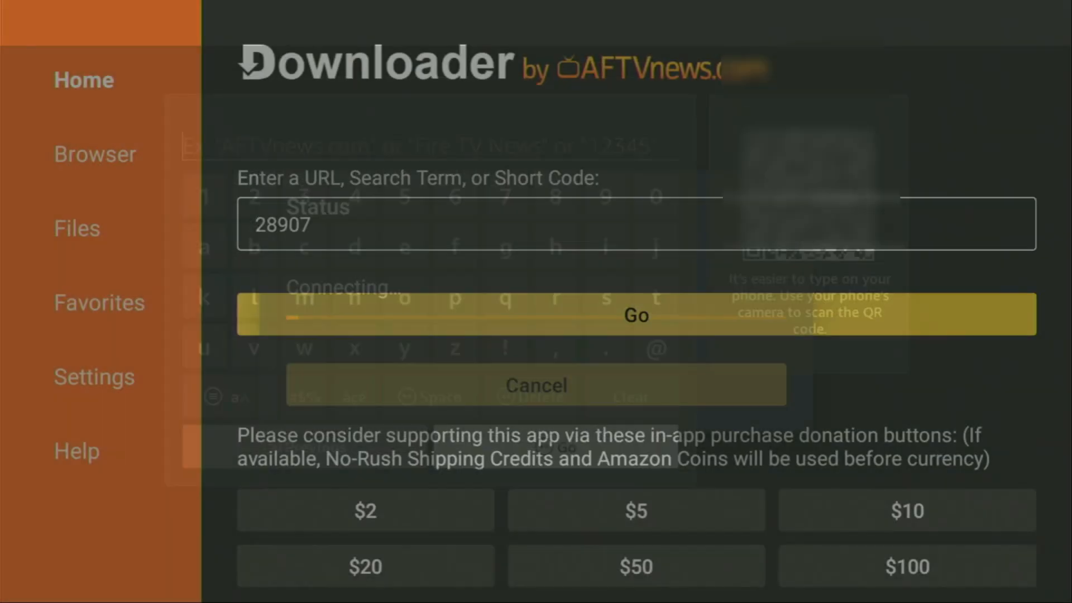
Step: Load the 28907 firetvsticks.com Downloads page and scroll to Choose a Category
left_click(637, 315)
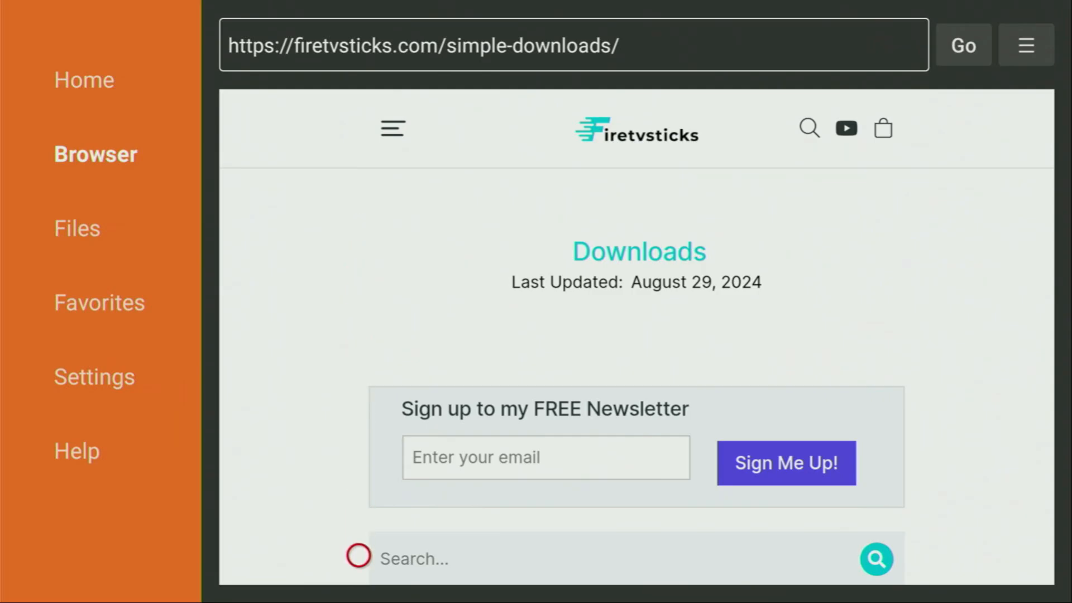
scroll("down", 3)
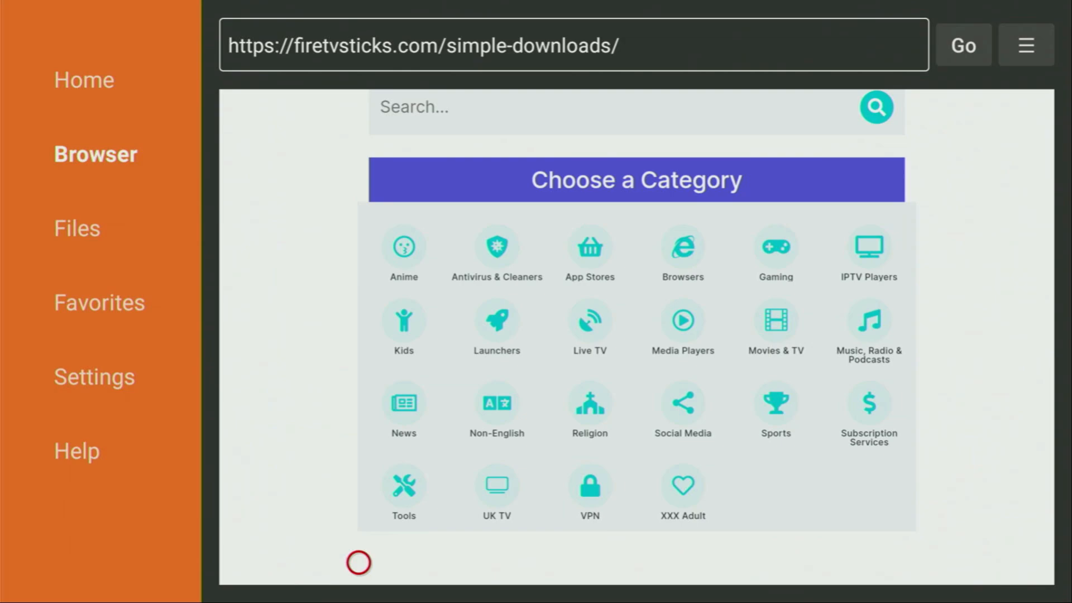
mouse_move(359, 519)
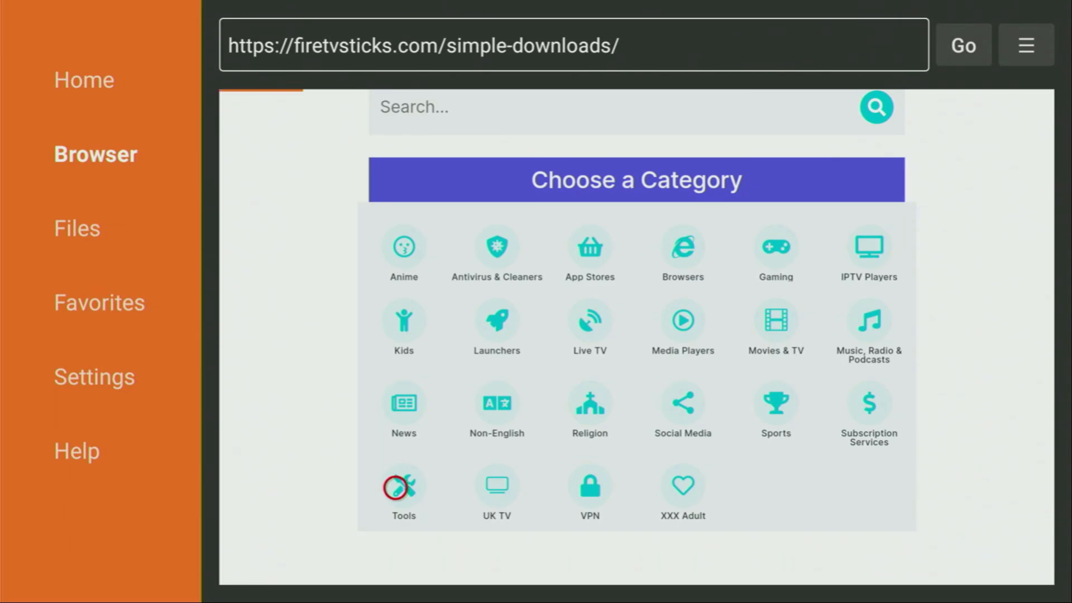
Step: Open the Tools category, select ES File Explorer, and scroll to its Download button
left_click(403, 486)
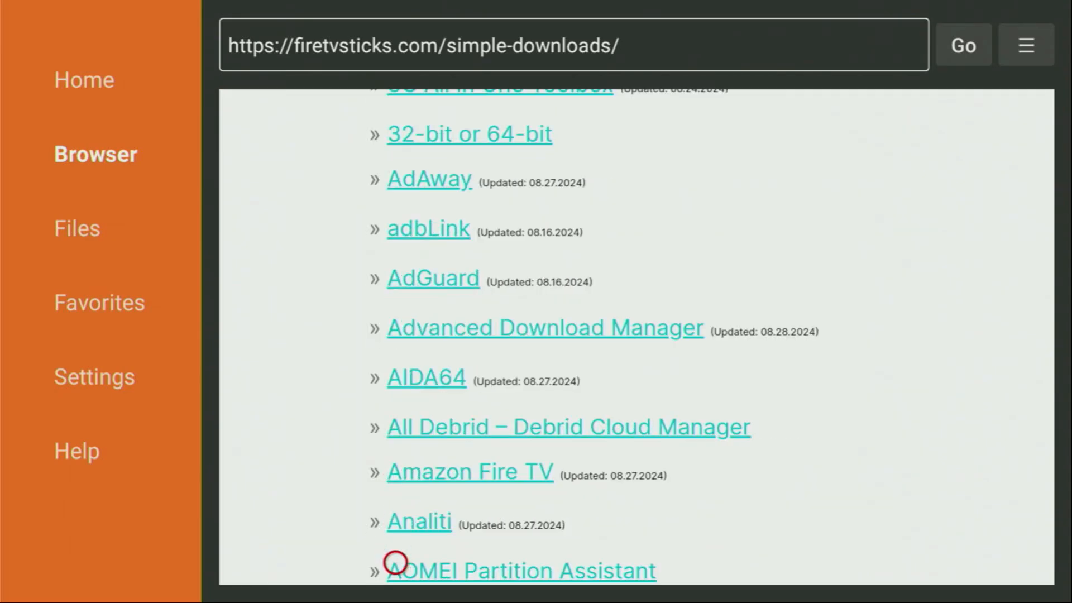
scroll("down", 3)
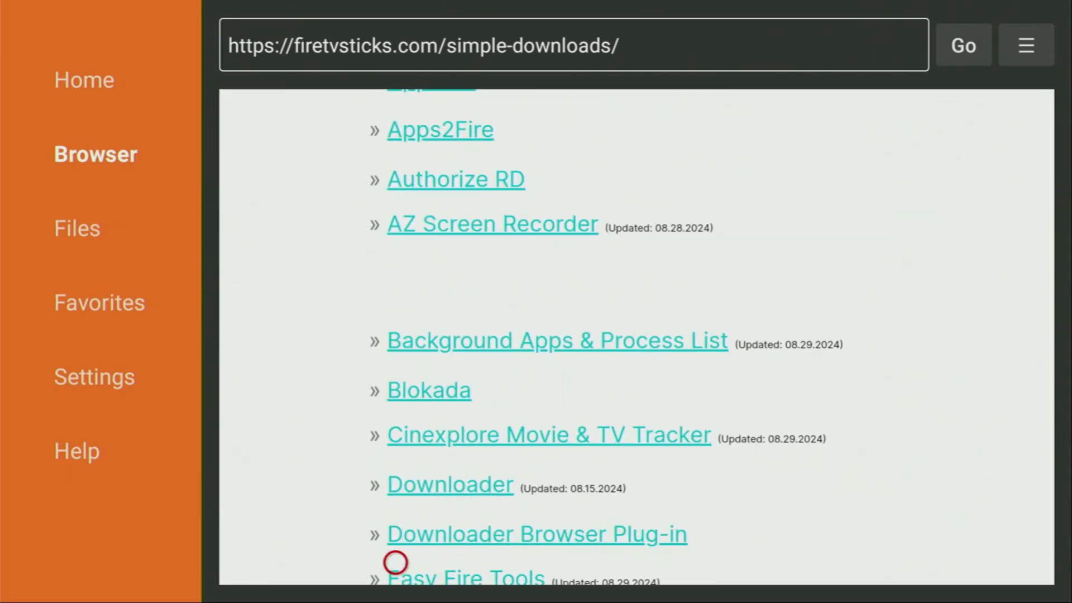
scroll("down", 3)
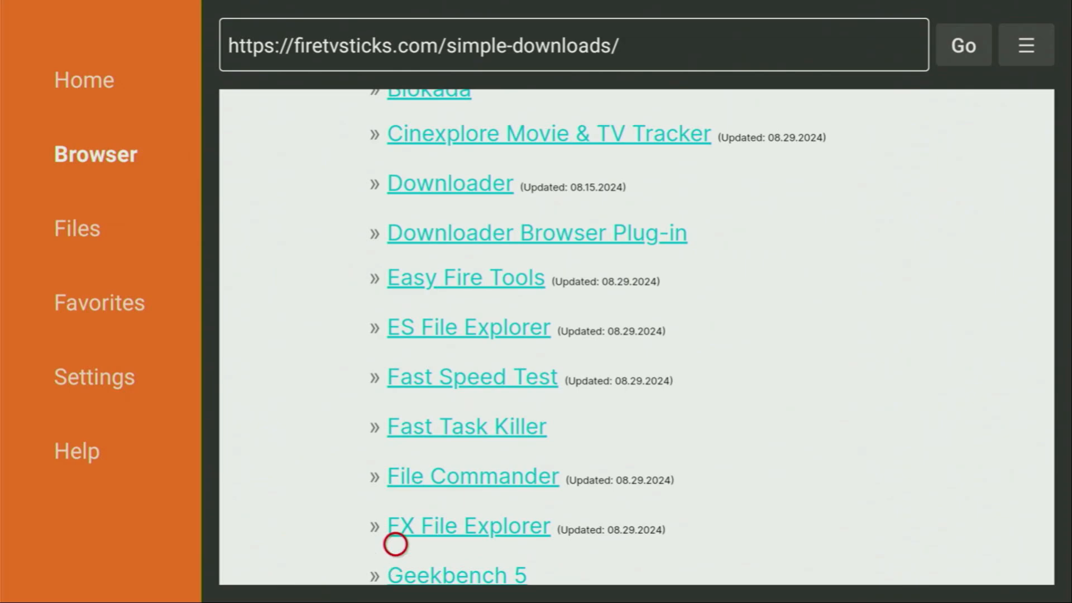
mouse_move(396, 348)
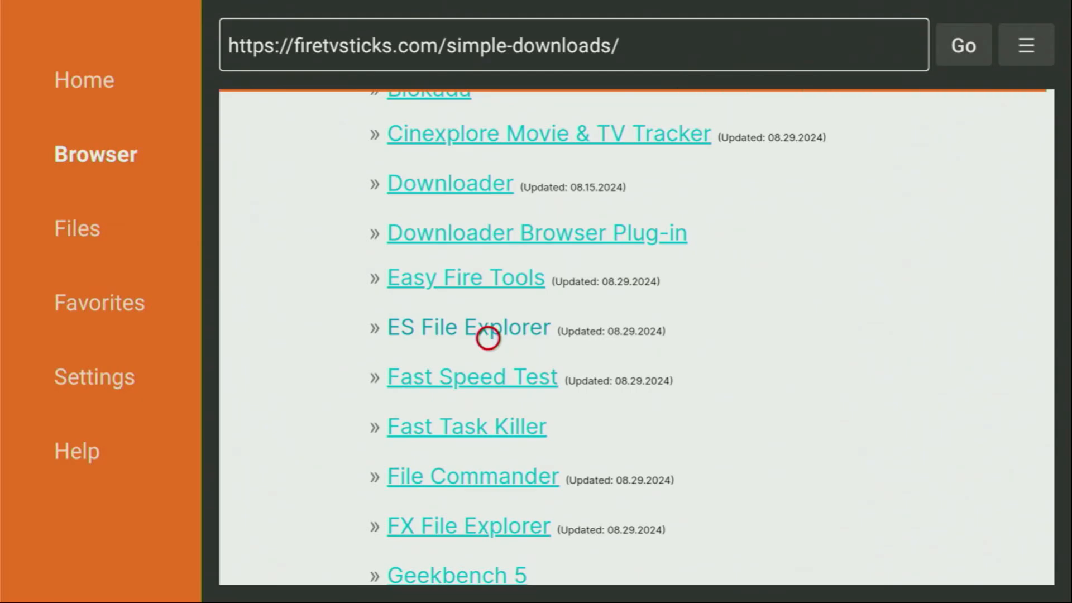
left_click(484, 327)
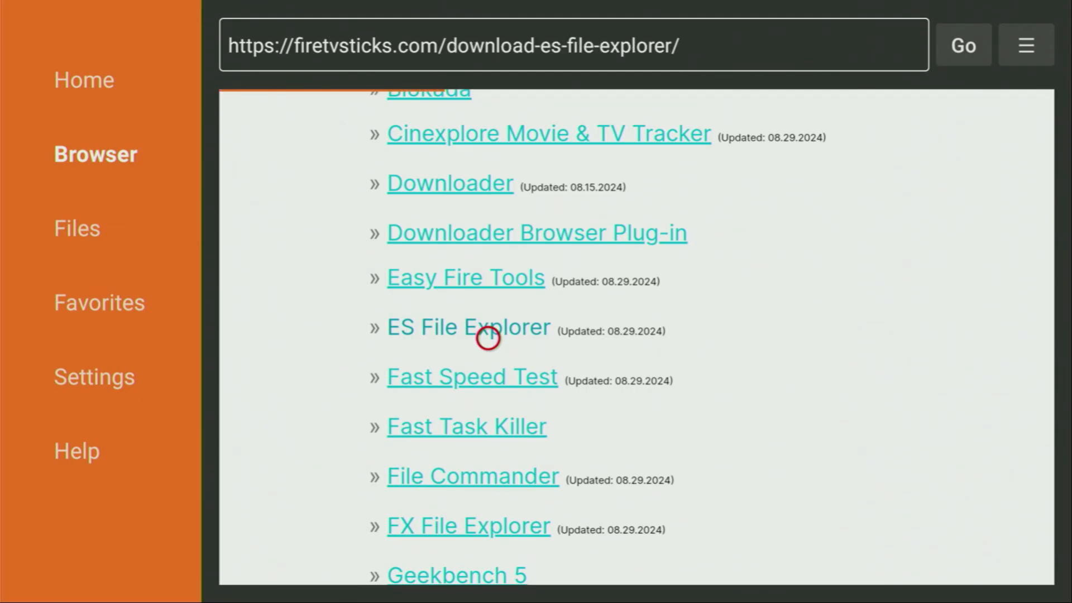
left_click(464, 326)
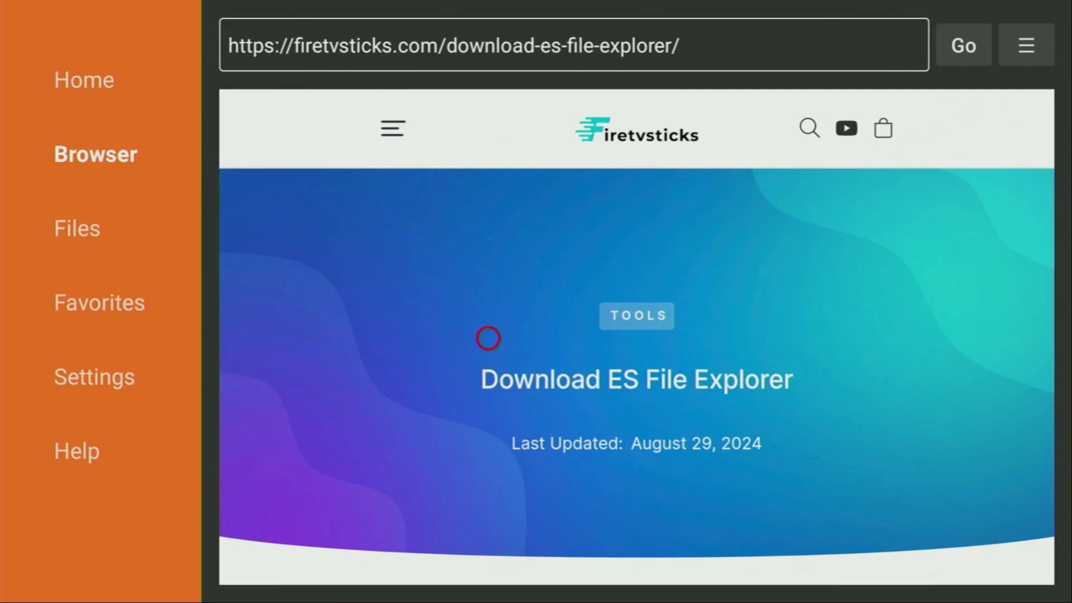
scroll("down", 3)
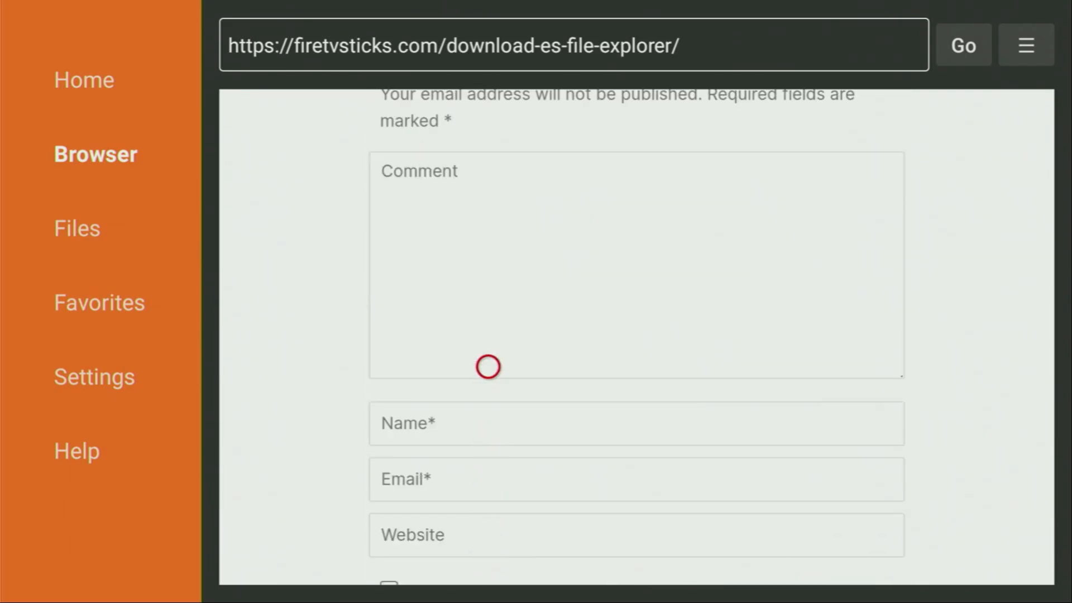
scroll("up", 3)
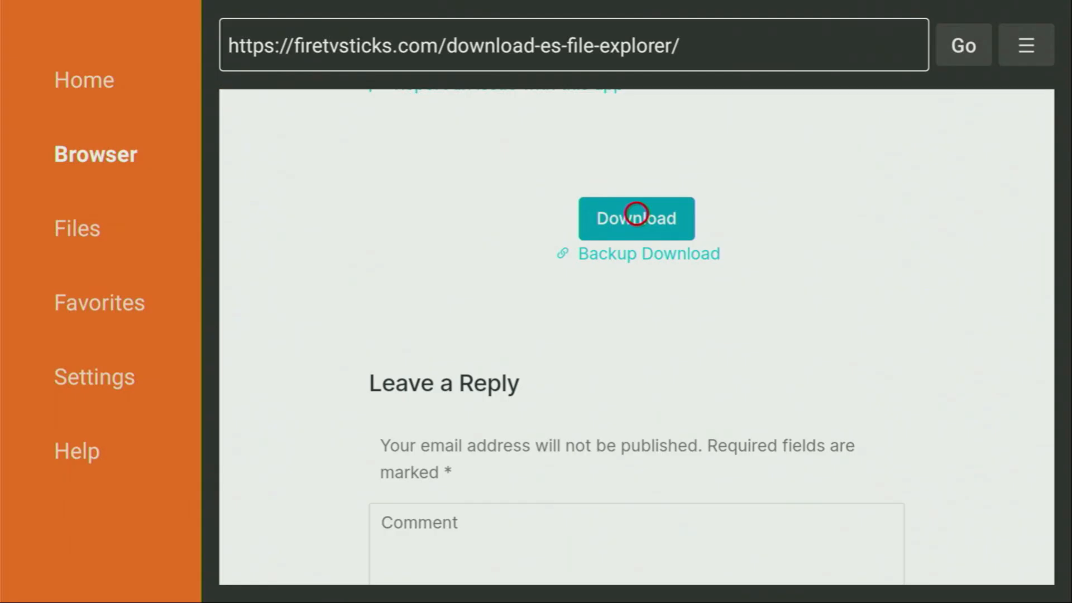
Step: Download and install the ES File Explorer APK, then confirm deleting the downloaded file
left_click(636, 219)
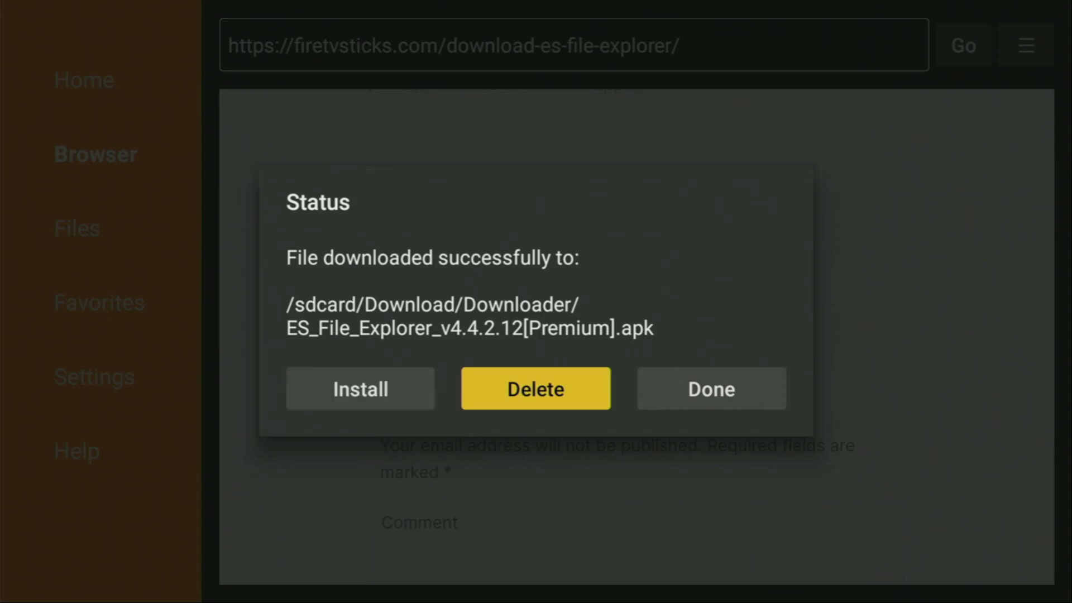
left_click(535, 388)
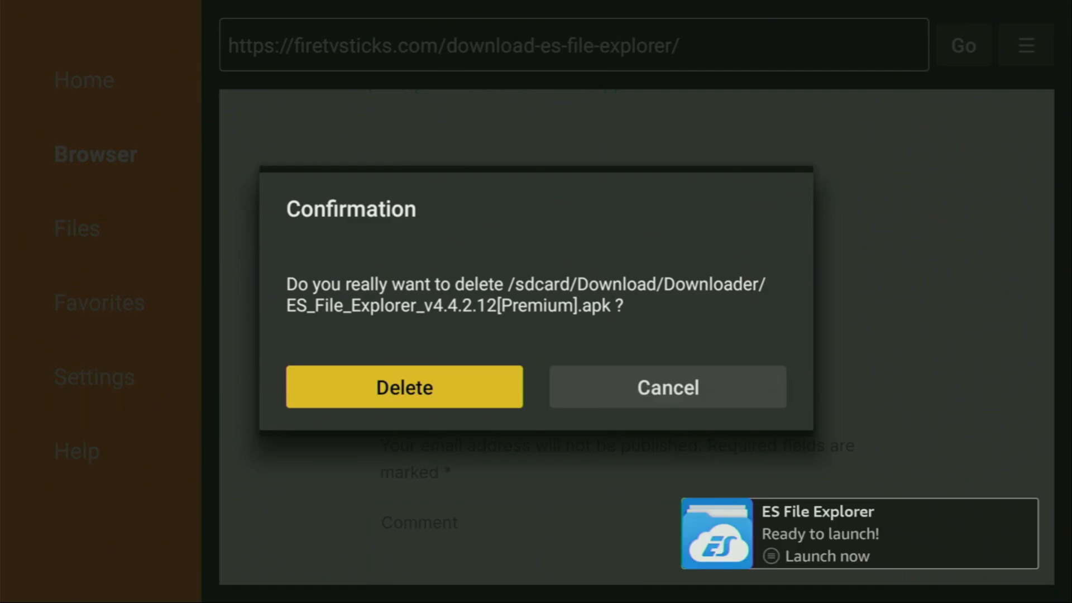
left_click(405, 387)
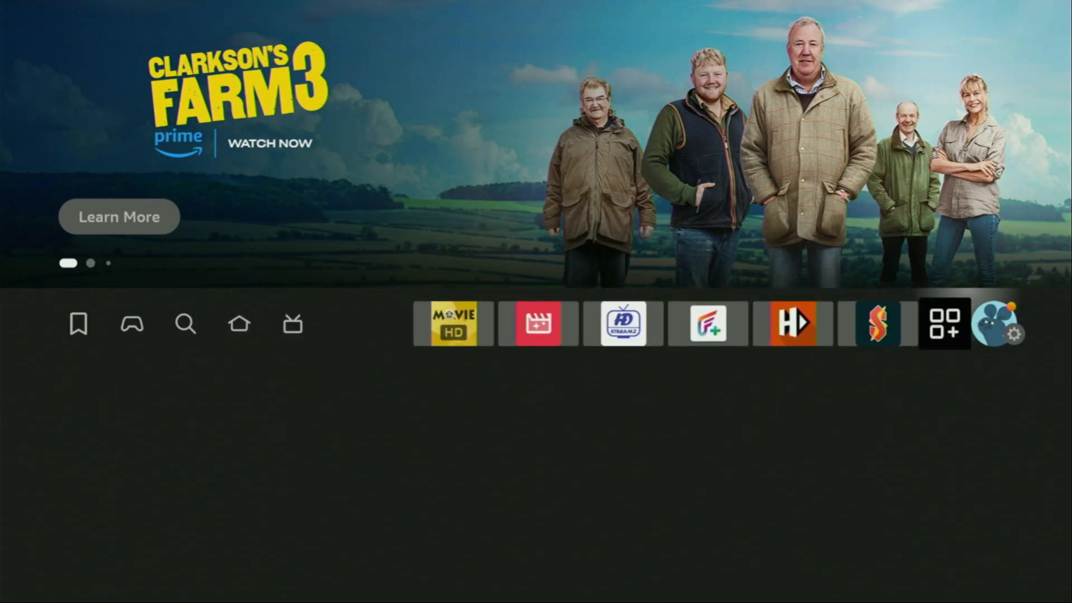
Step: Open Your Apps & Channels and bring up ES File Explorer's options menu
left_click(943, 323)
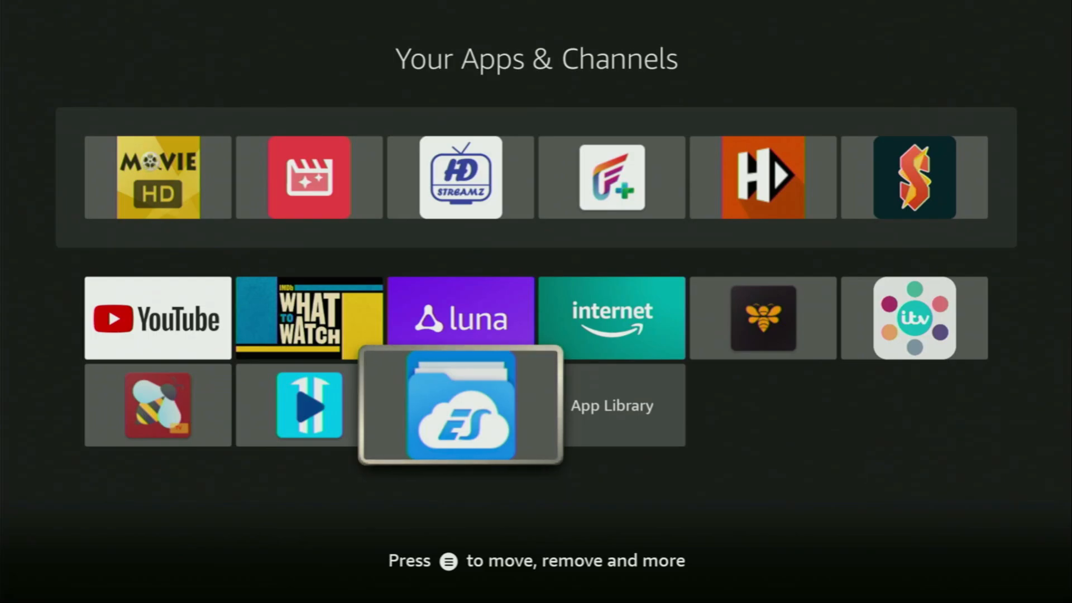
key("menu")
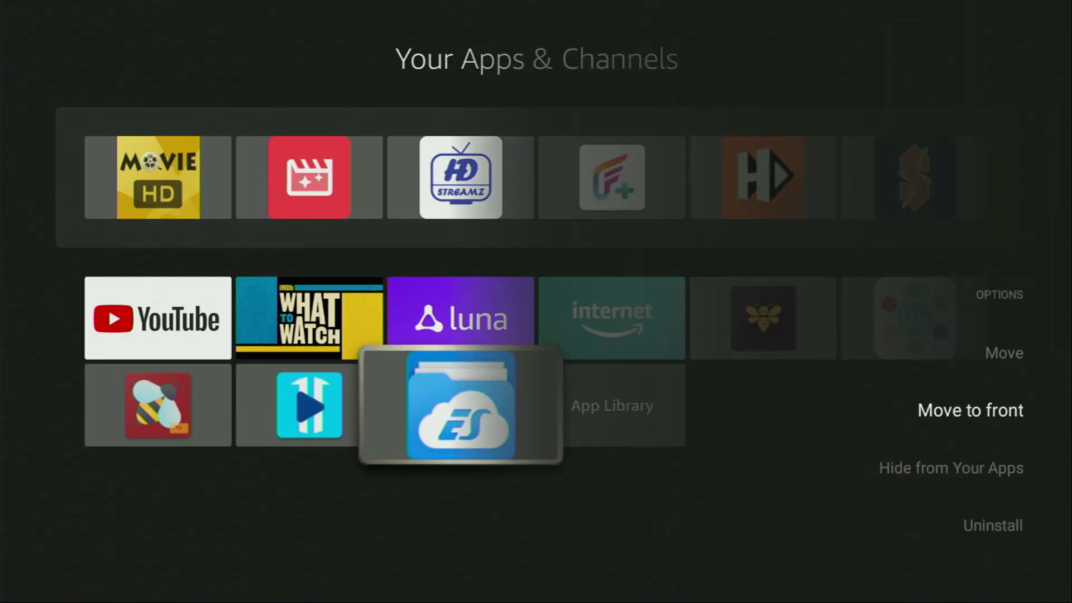